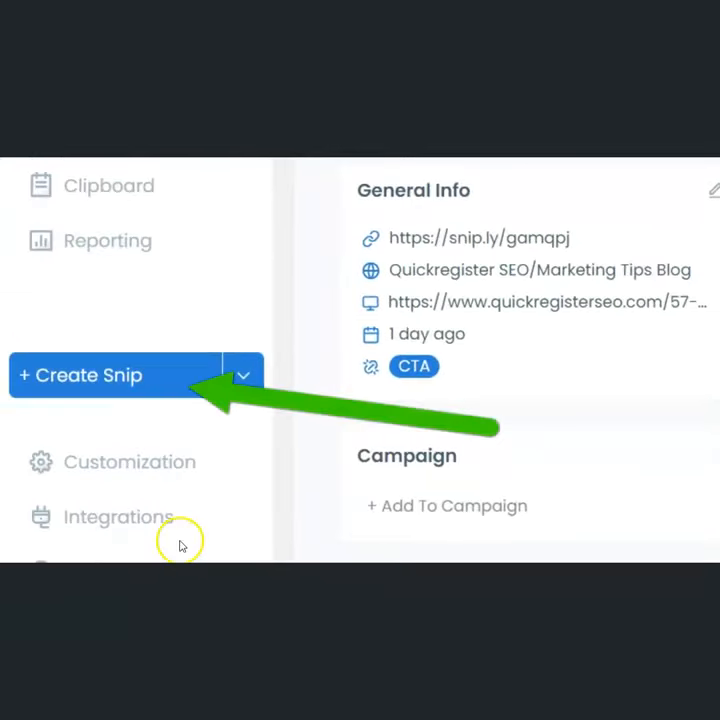
pyautogui.moveTo(190, 378)
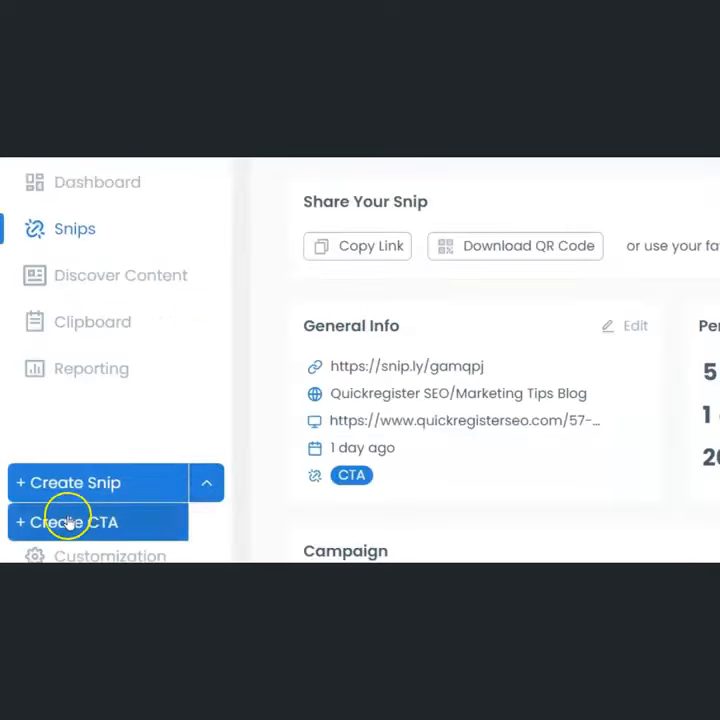
# - Begin a new call-to-action named 'Free Ebook' linked to the affiliate ebook URL
pyautogui.click(76, 522)
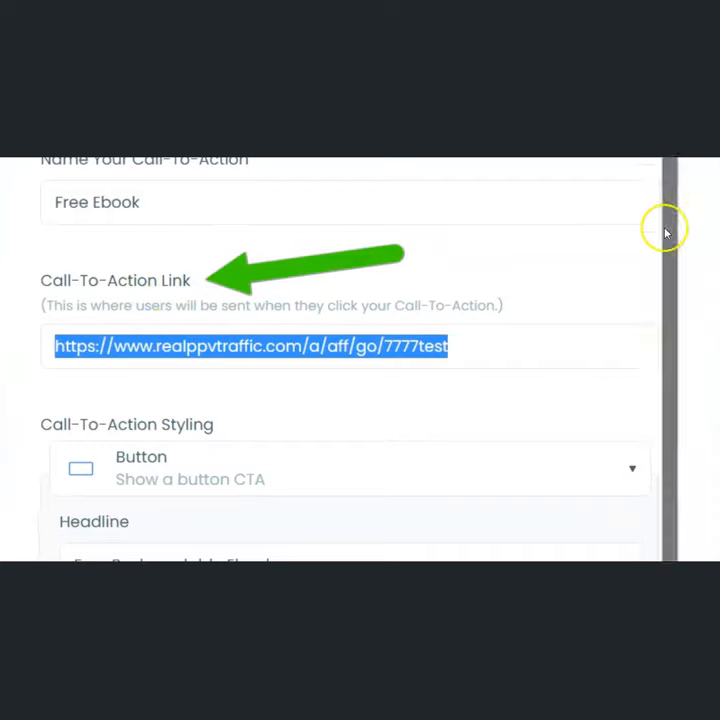
# - Review the Free Ebook button CTA settings and the snip's snip.ly short-link details
pyautogui.scroll(-3)
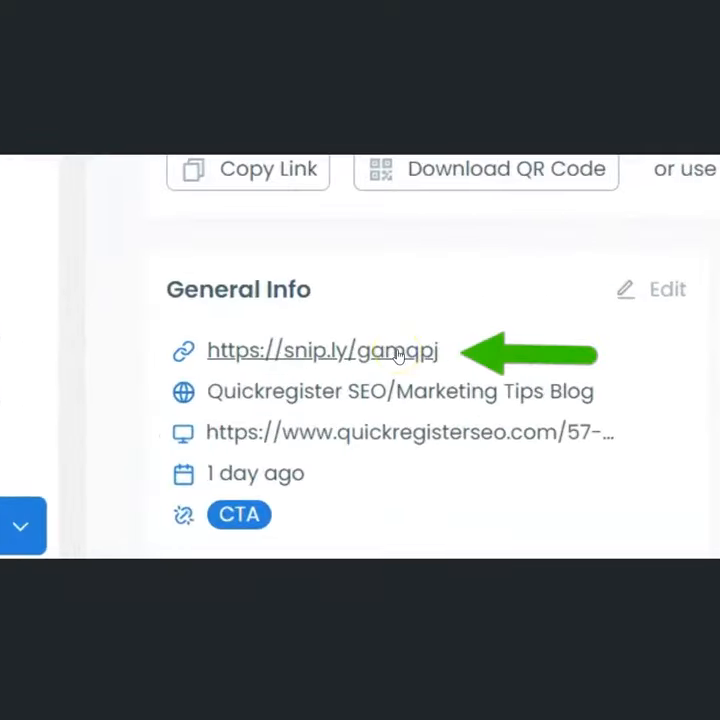
# - Load the snip.ly short link showing the blog post with the 'Free Re-brandable Ebook' overlay
pyautogui.click(320, 350)
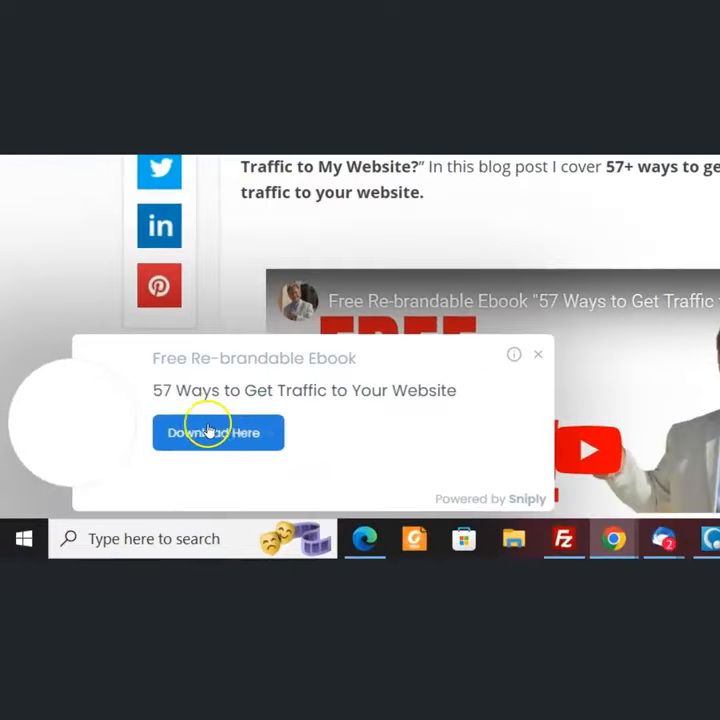
pyautogui.moveTo(218, 432)
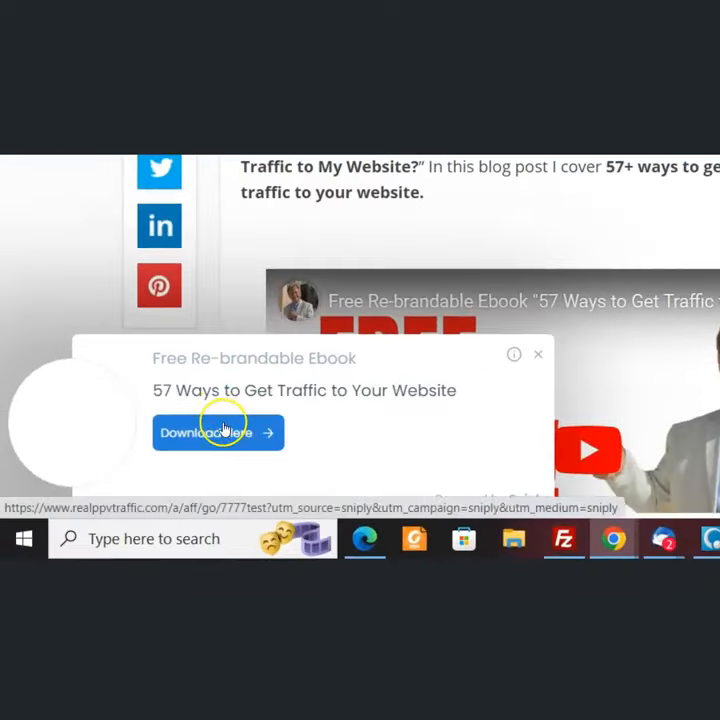